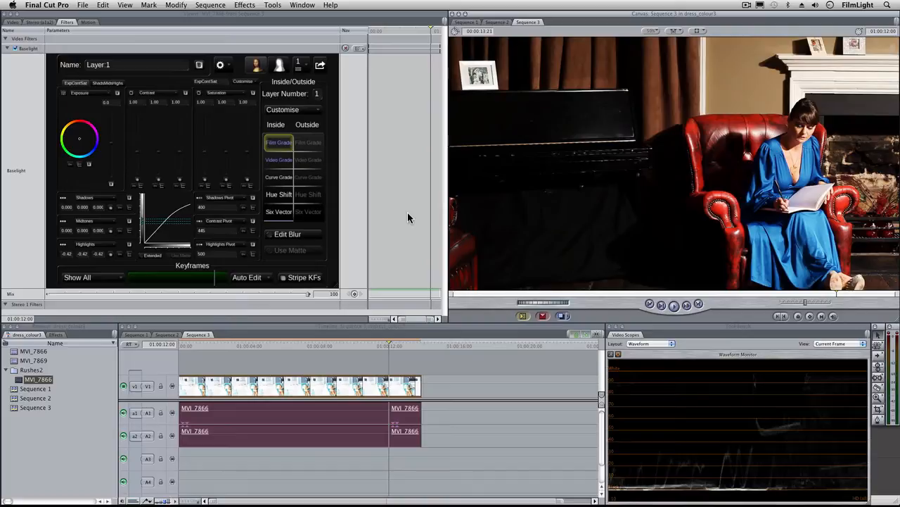
pyautogui.moveTo(452, 215)
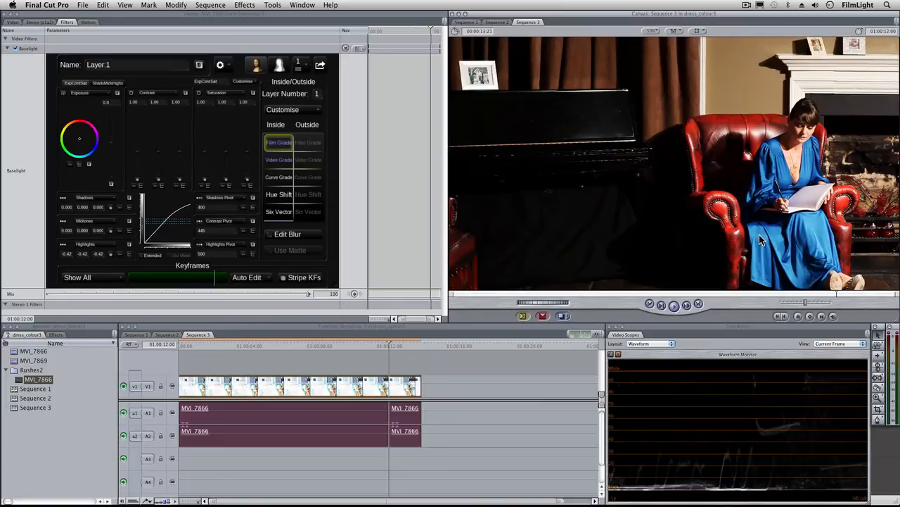
pyautogui.moveTo(337, 77)
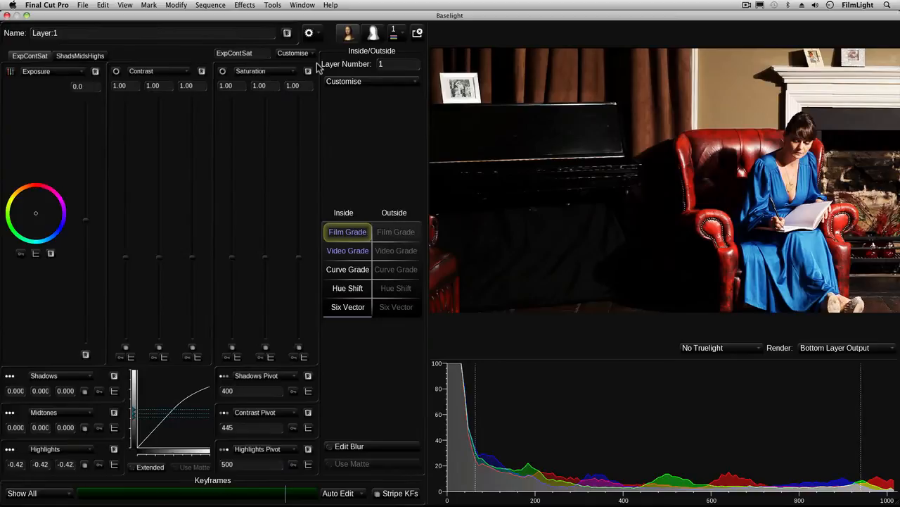
pyautogui.moveTo(334, 70)
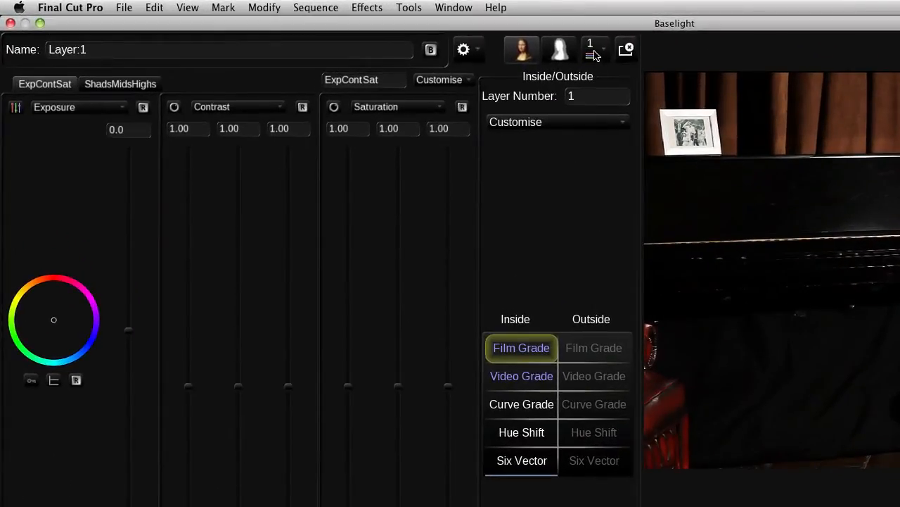
# Add a second grading layer, Layer 2, to the clip from the layer list
pyautogui.click(595, 49)
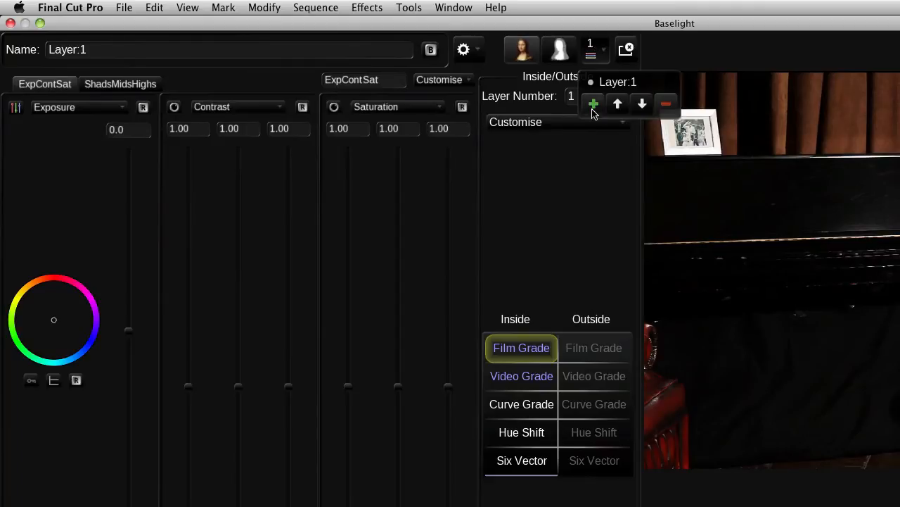
pyautogui.click(593, 103)
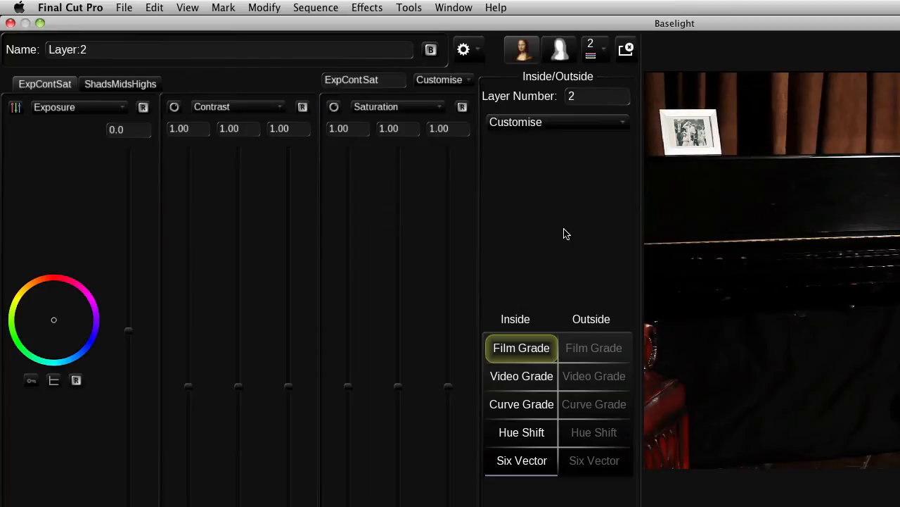
pyautogui.moveTo(570, 127)
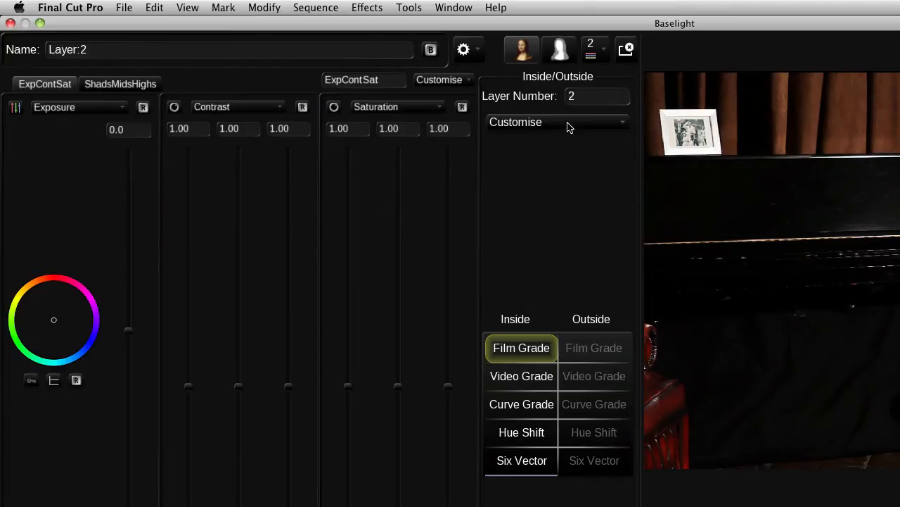
# Show Layer 2's matte controls and add a DKey colour key as its Inside matte element
pyautogui.click(559, 49)
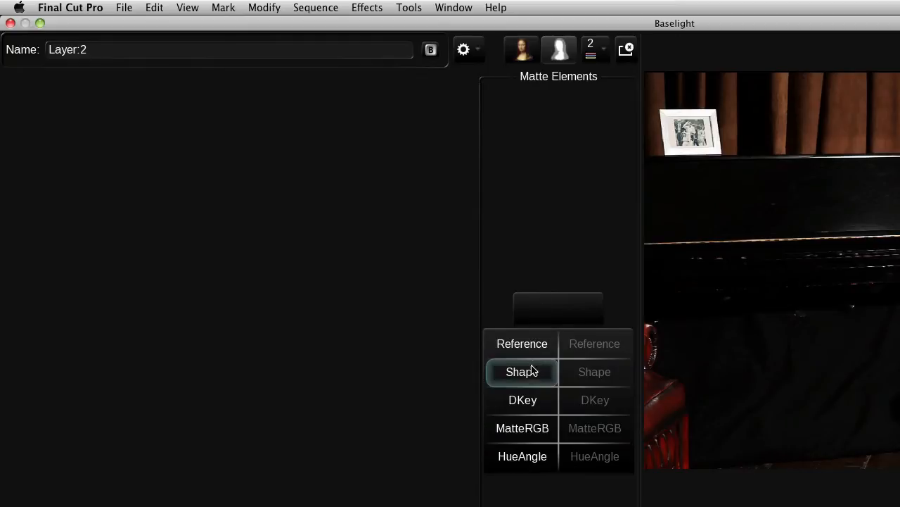
pyautogui.click(522, 371)
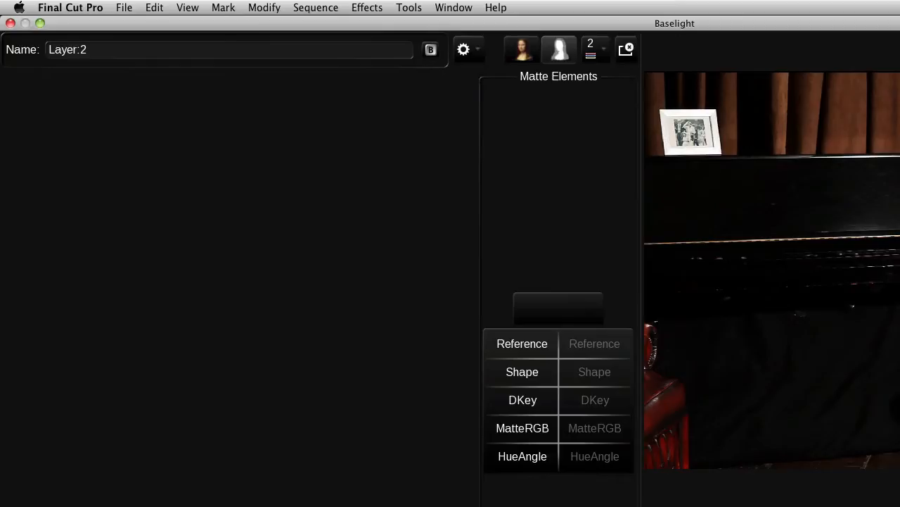
pyautogui.click(522, 400)
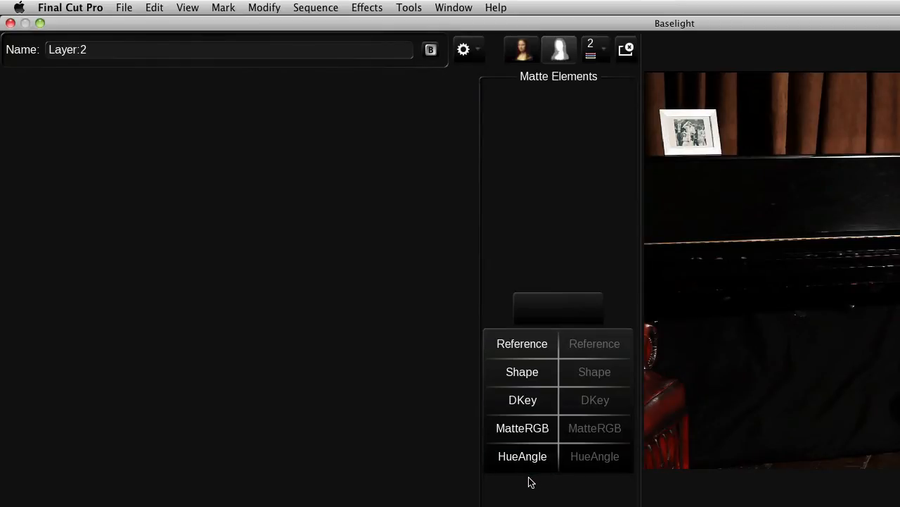
pyautogui.click(522, 399)
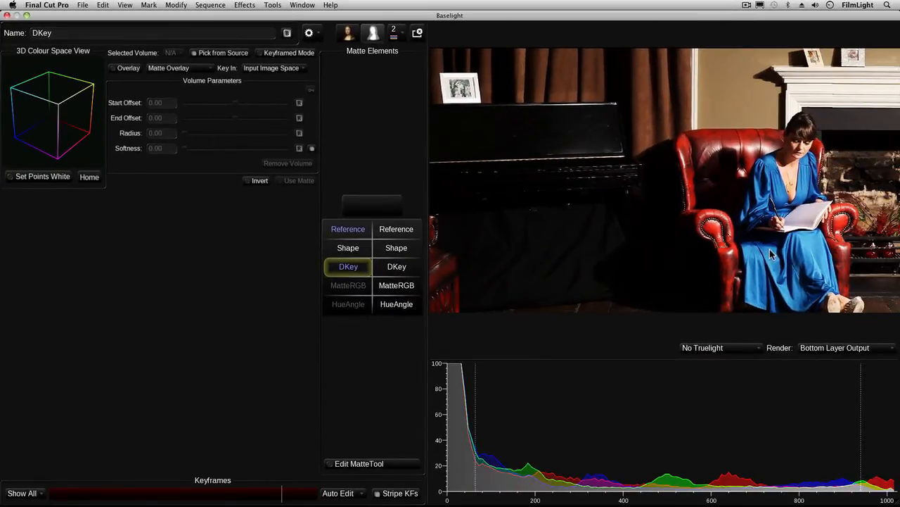
# Sample the dress's blue for the DKey key and render the Layer Matte in the viewer
pyautogui.click(770, 254)
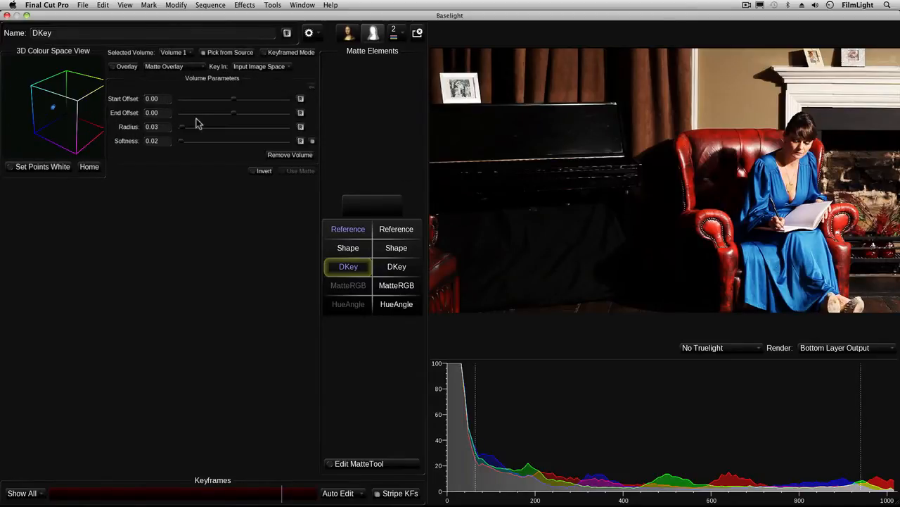
pyautogui.moveTo(199, 124); pyautogui.dragTo(69, 152)
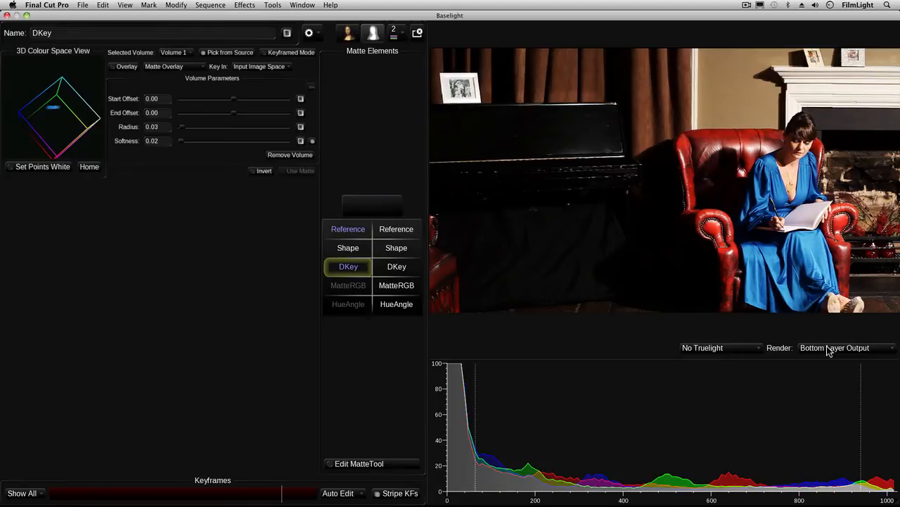
pyautogui.click(844, 346)
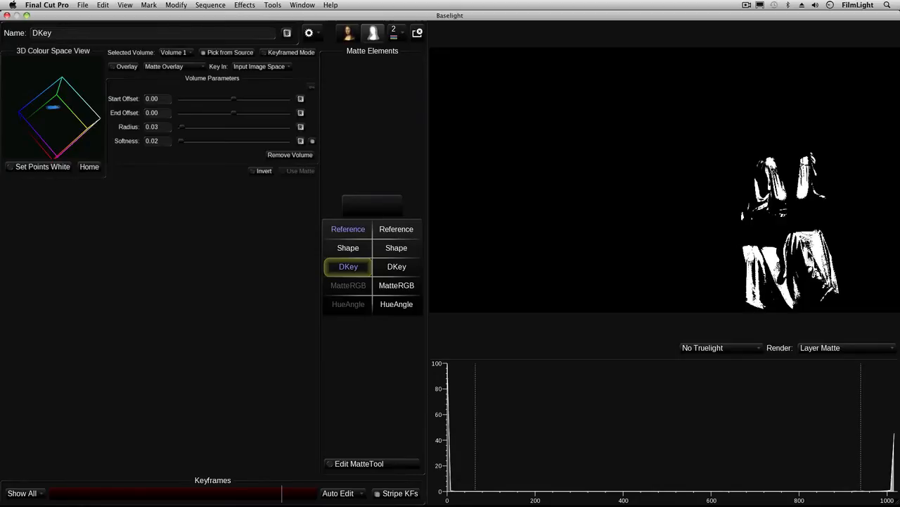
# Render Layer Matte Overlay and add dress colour volumes until only the dress is marked green
pyautogui.click(844, 348)
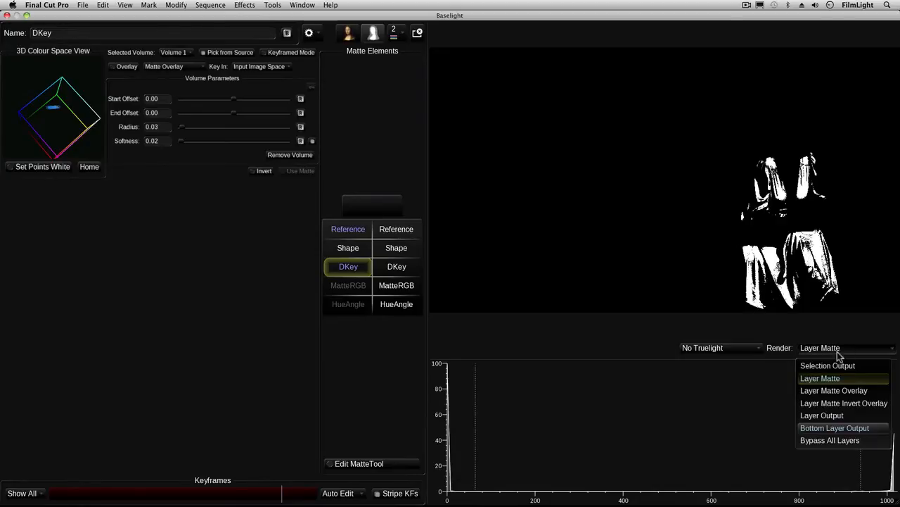
pyautogui.click(833, 390)
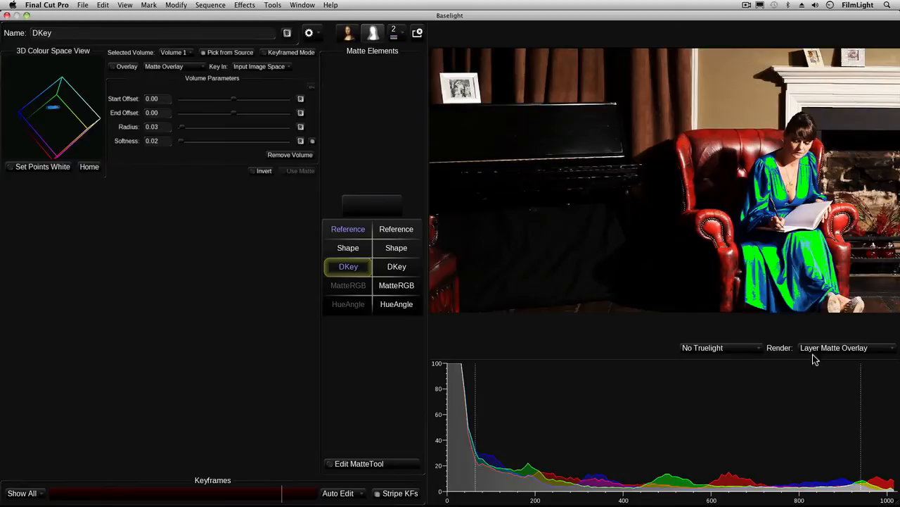
pyautogui.click(800, 246)
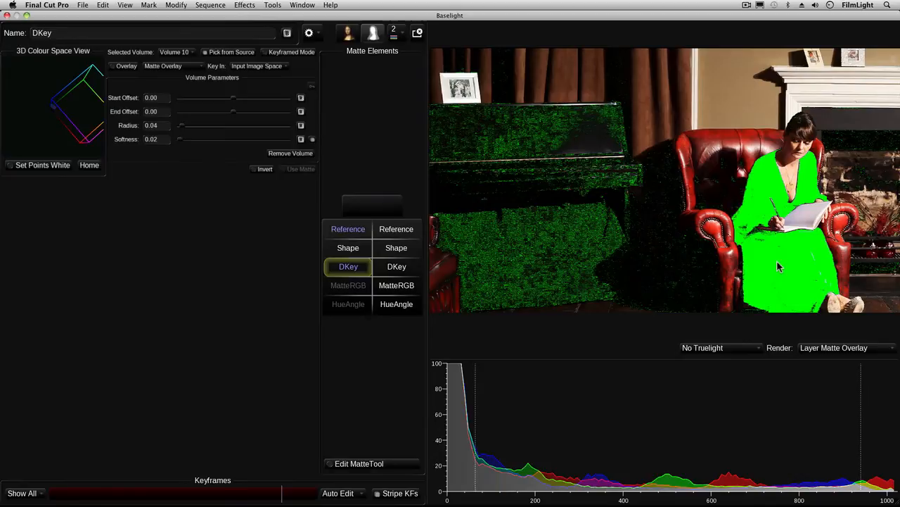
pyautogui.moveTo(582, 211)
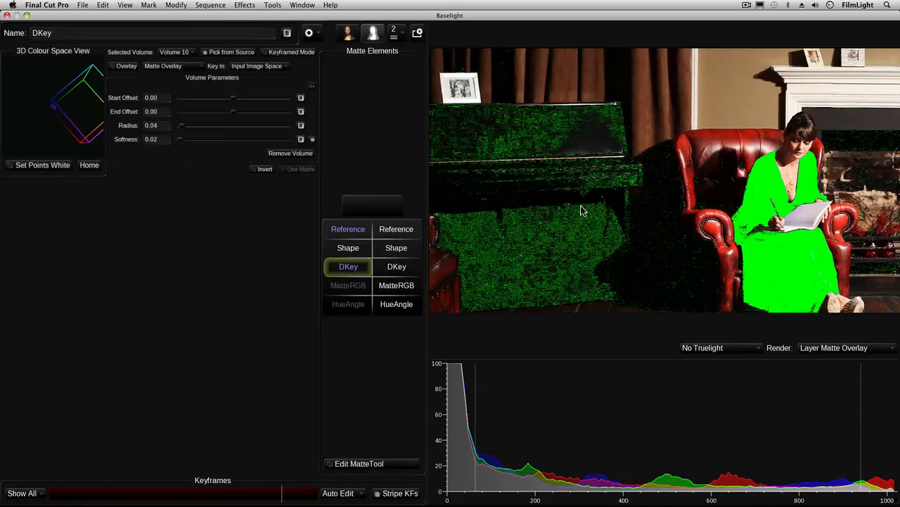
pyautogui.moveTo(581, 249)
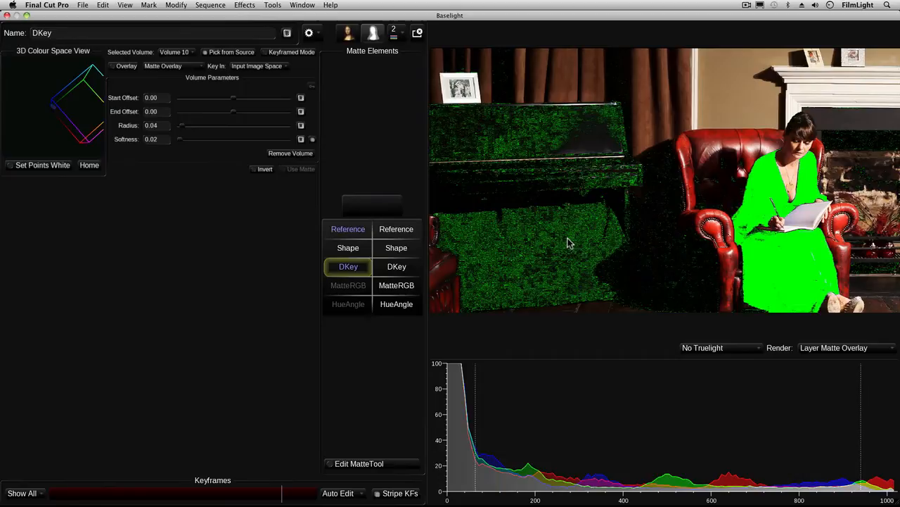
pyautogui.moveTo(579, 243); pyautogui.dragTo(594, 266)
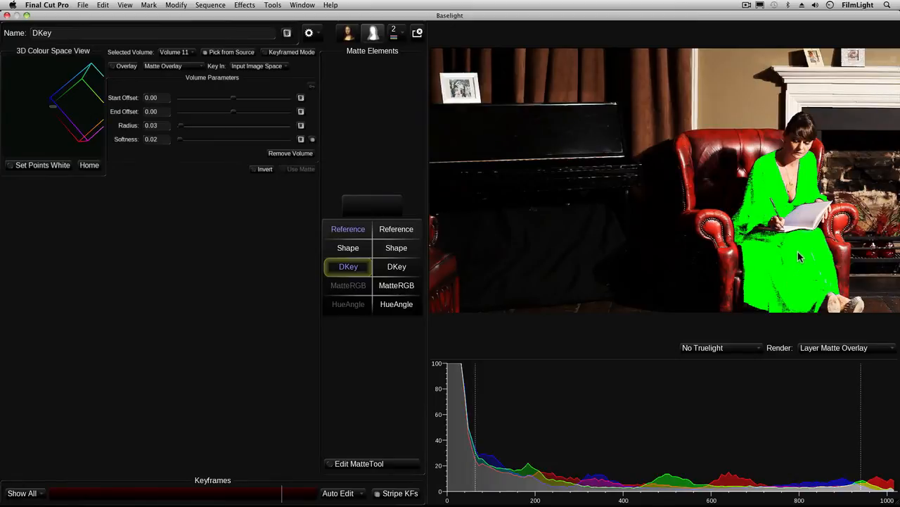
pyautogui.moveTo(797, 257)
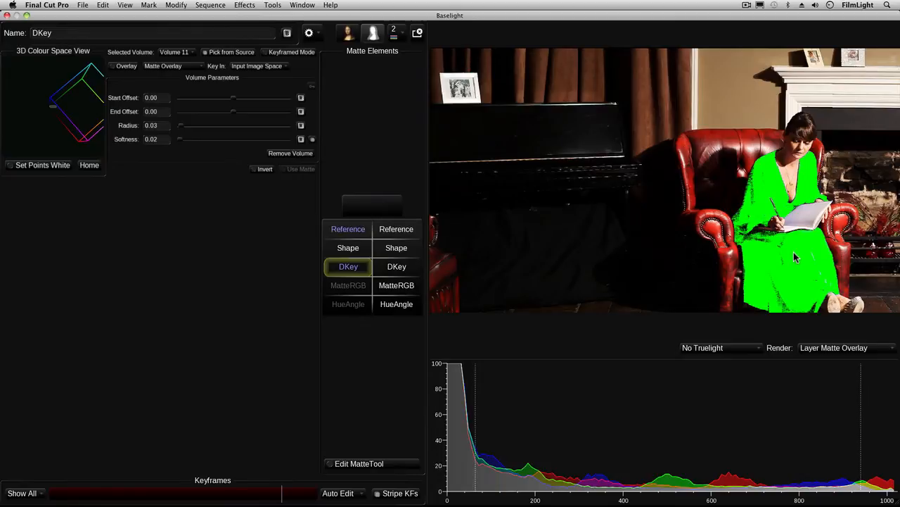
# Switch the viewer render to show only the keyed dress against grey
pyautogui.click(844, 348)
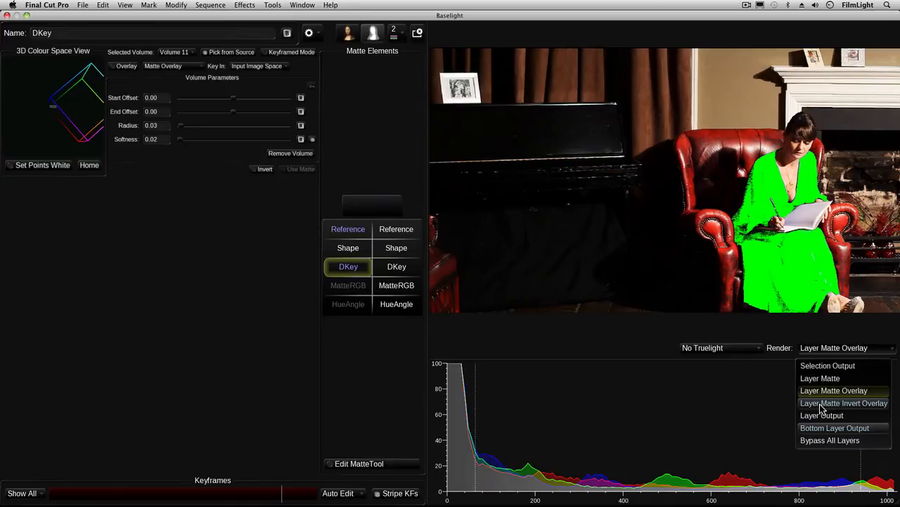
pyautogui.click(843, 402)
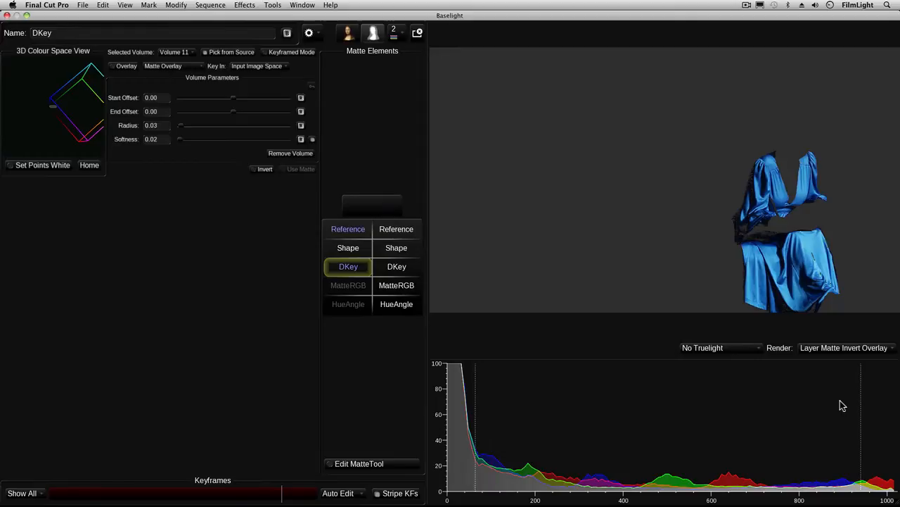
pyautogui.moveTo(827, 372)
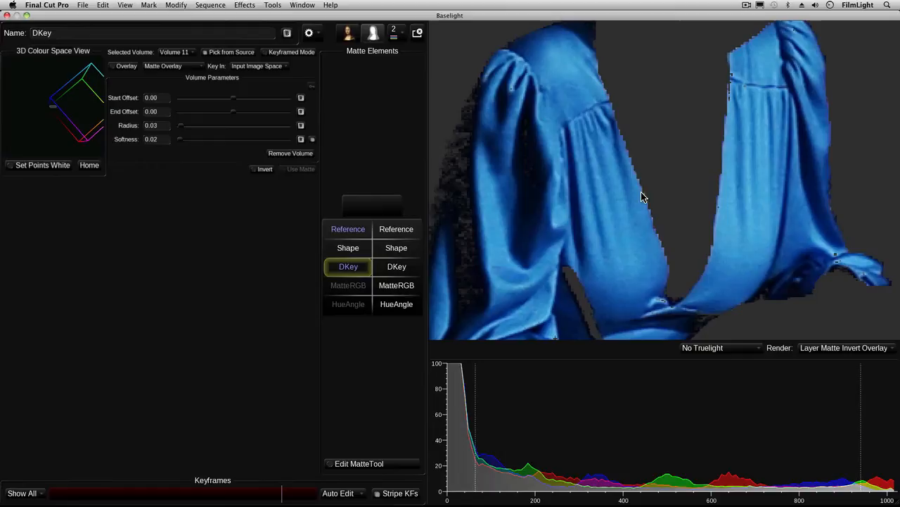
pyautogui.moveTo(621, 134)
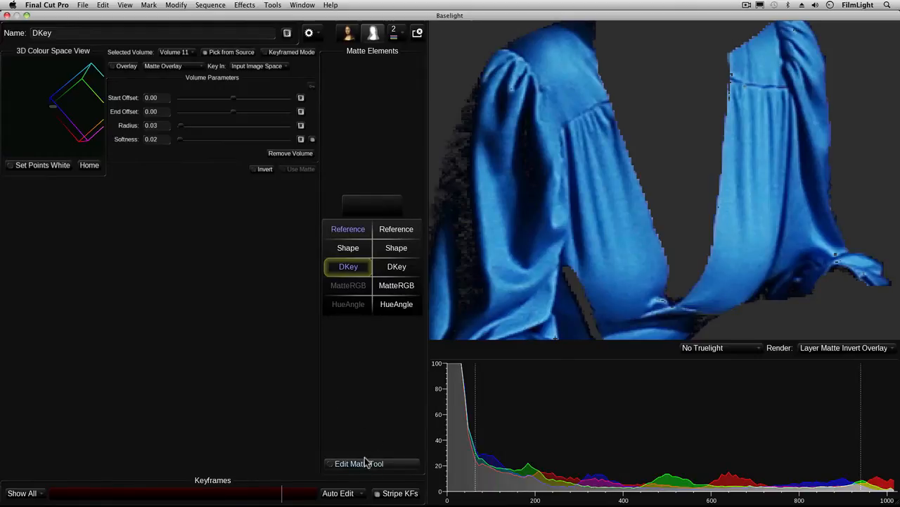
pyautogui.moveTo(366, 446)
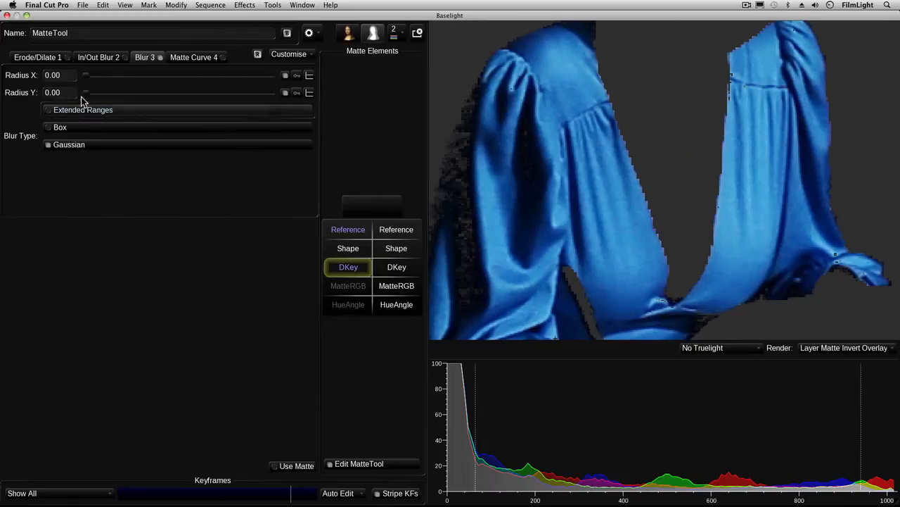
# Blur the DKey matte's edges with a MatteTool Radius X/Y of 2.30
pyautogui.moveTo(86, 75); pyautogui.dragTo(91, 75)
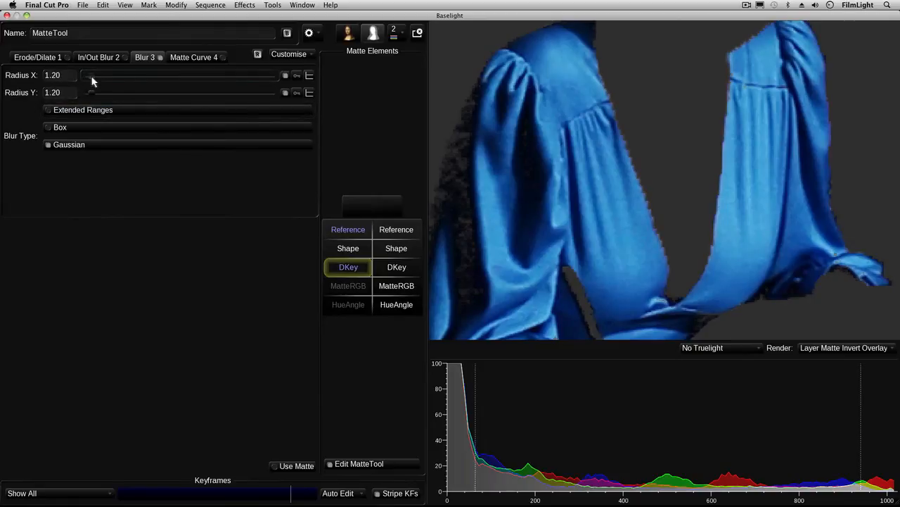
pyautogui.moveTo(90, 83); pyautogui.dragTo(98, 84)
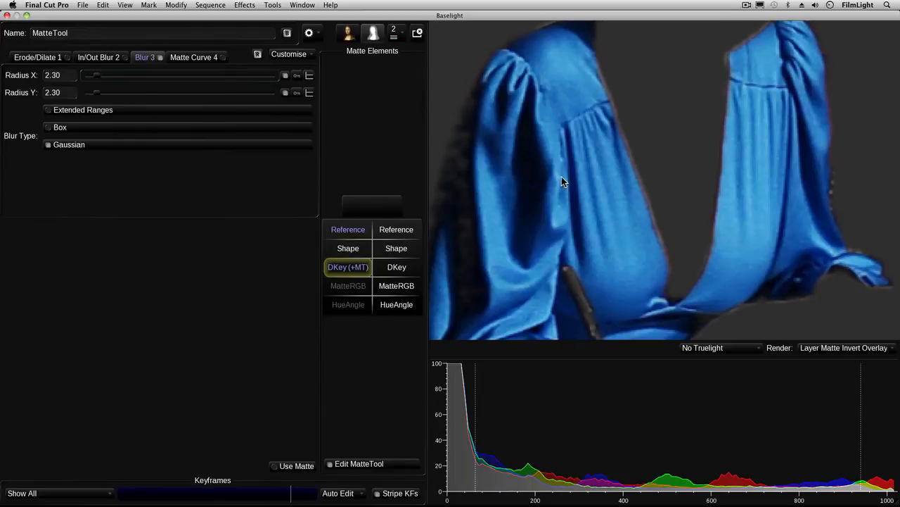
pyautogui.moveTo(628, 145)
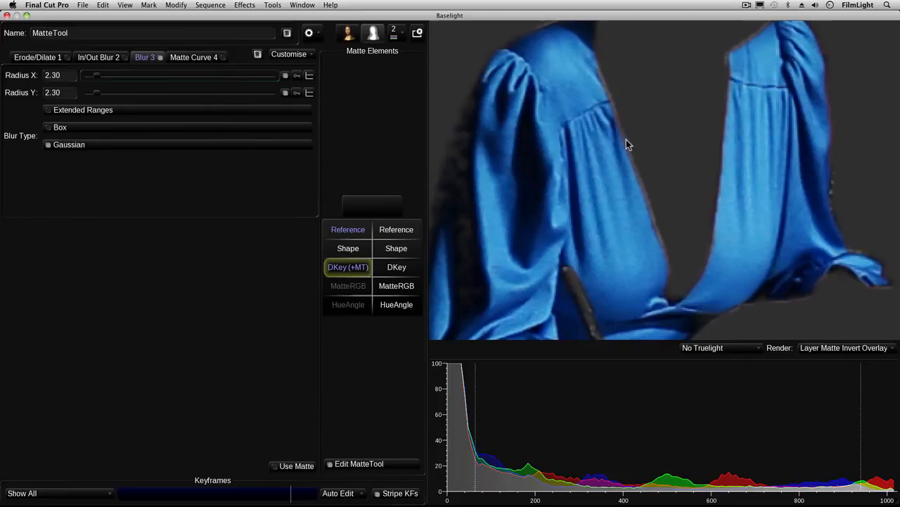
pyautogui.moveTo(630, 153)
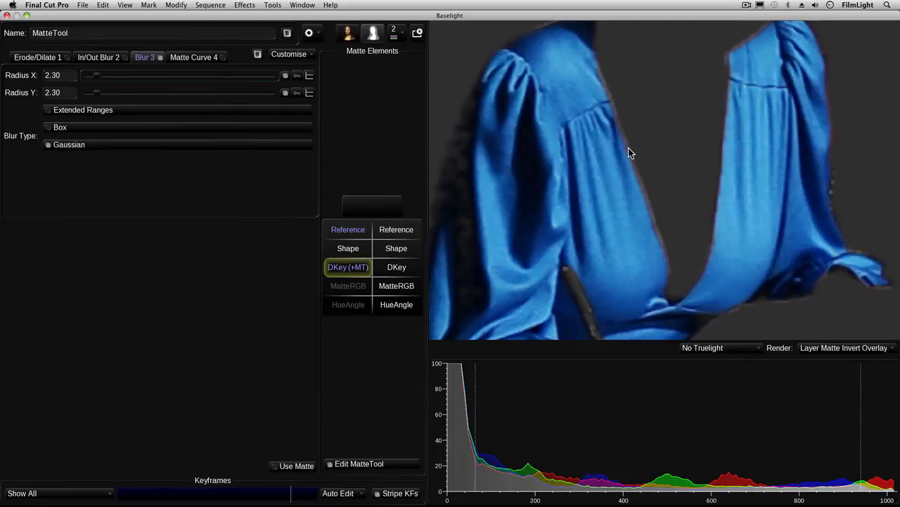
pyautogui.moveTo(649, 176)
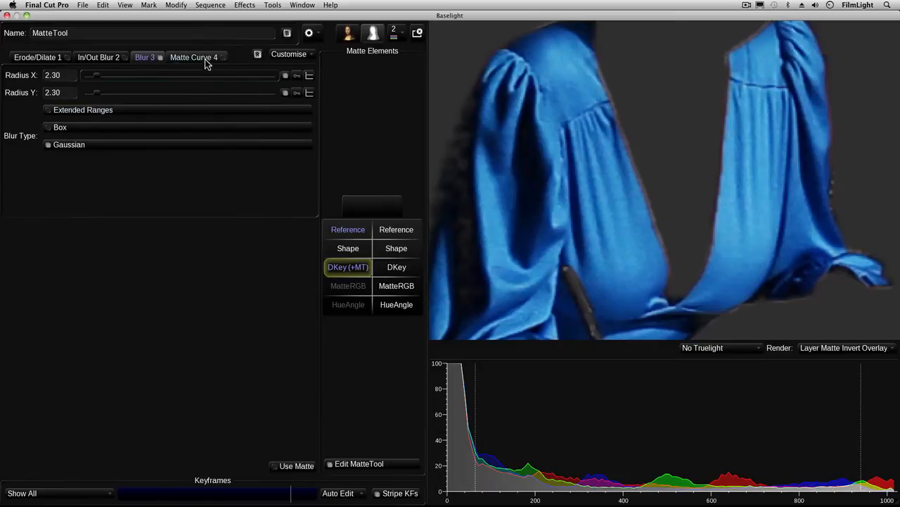
# Reshape the Matte Curve into an S-curve by dragging its lower handles right
pyautogui.click(193, 57)
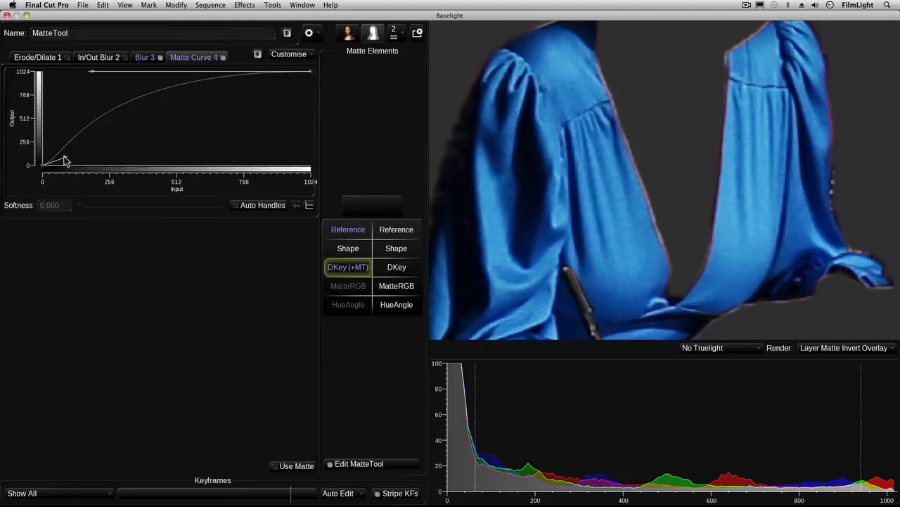
pyautogui.moveTo(63, 163); pyautogui.dragTo(137, 169)
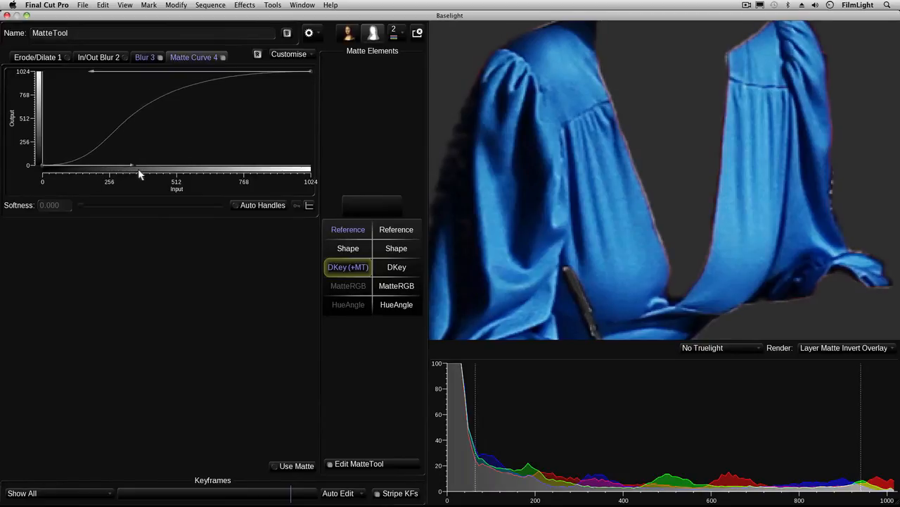
pyautogui.moveTo(132, 166); pyautogui.dragTo(184, 166)
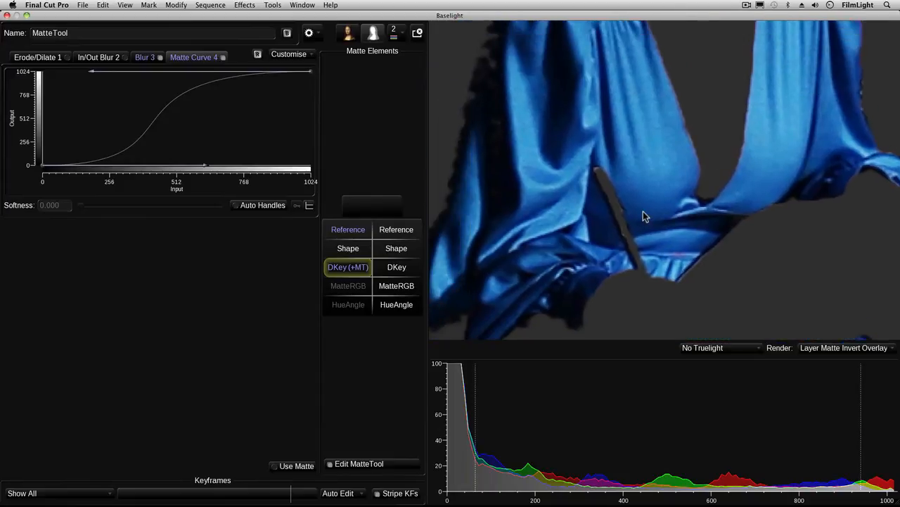
pyautogui.moveTo(719, 244)
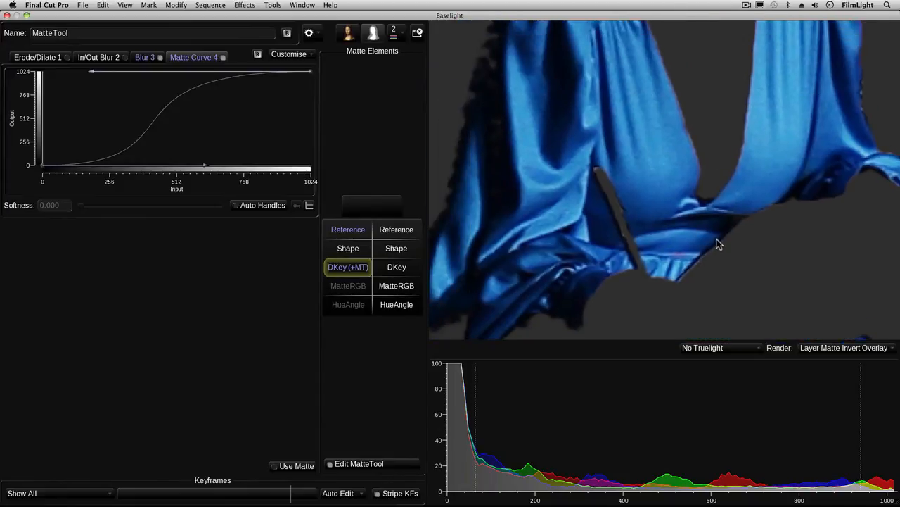
# Fit the image in the viewer with F12 and set Render to Bottom Layer Output
pyautogui.press('F12')
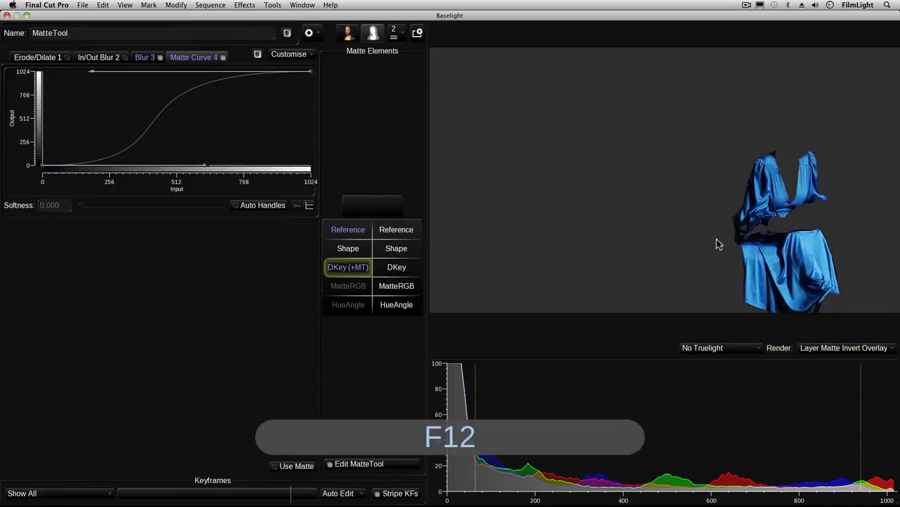
pyautogui.press('f12')
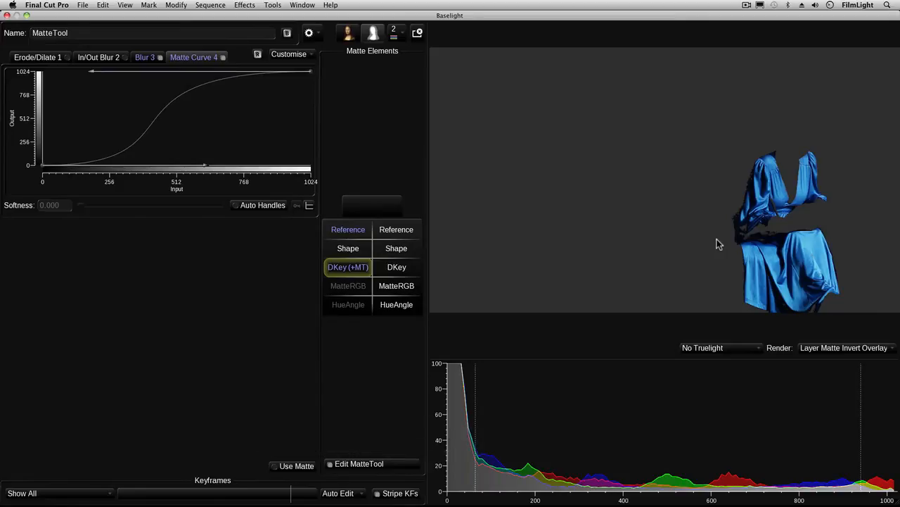
pyautogui.moveTo(833, 337)
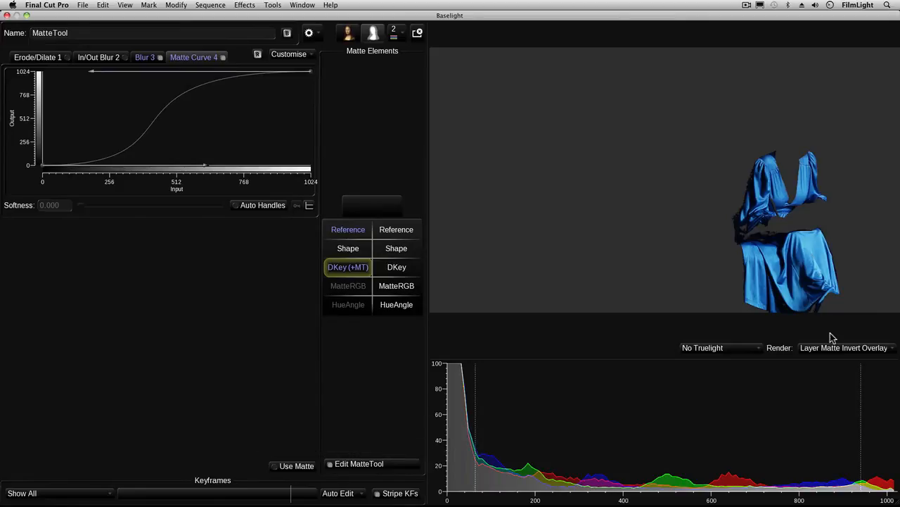
pyautogui.click(844, 347)
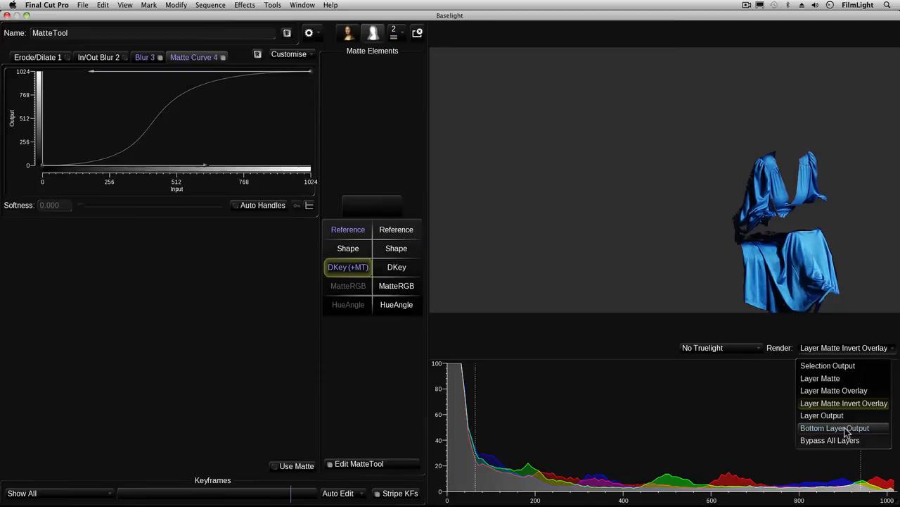
pyautogui.click(836, 428)
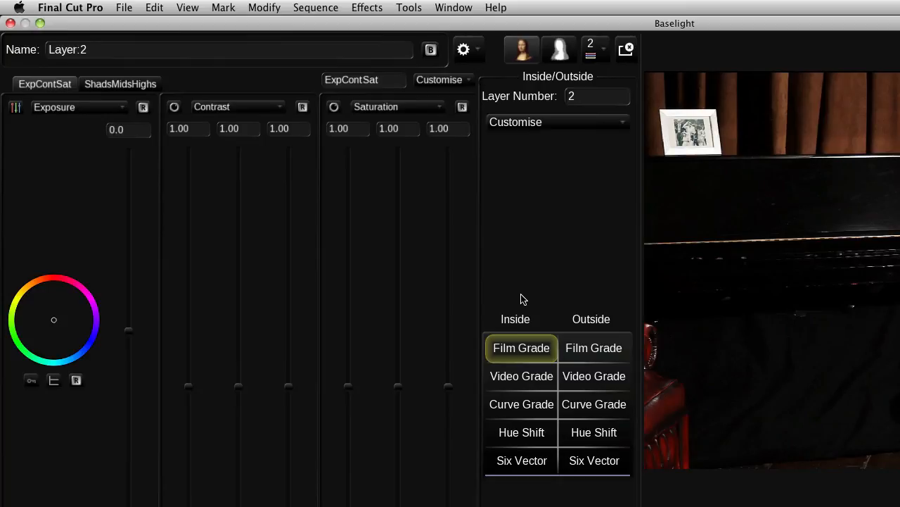
# Apply an Inside Hue Shift moving blues toward richer blue and raise blue saturation
pyautogui.click(521, 432)
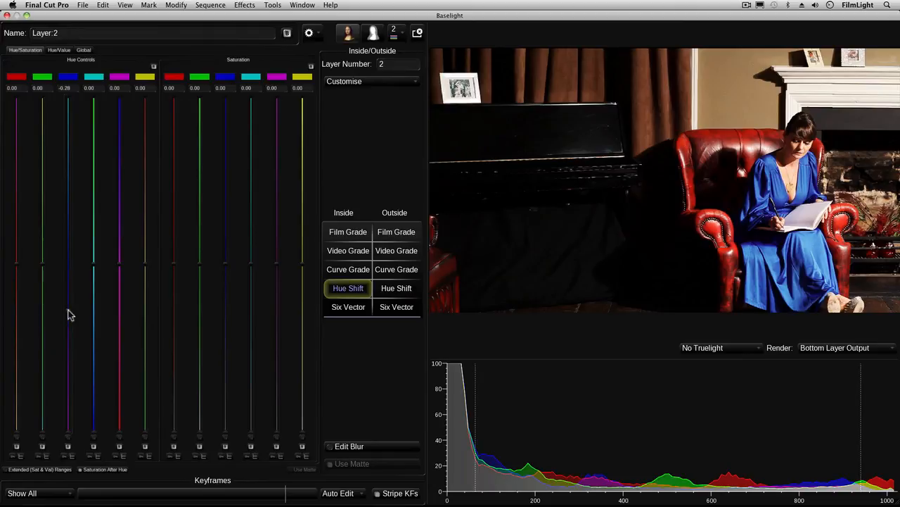
pyautogui.moveTo(239, 289)
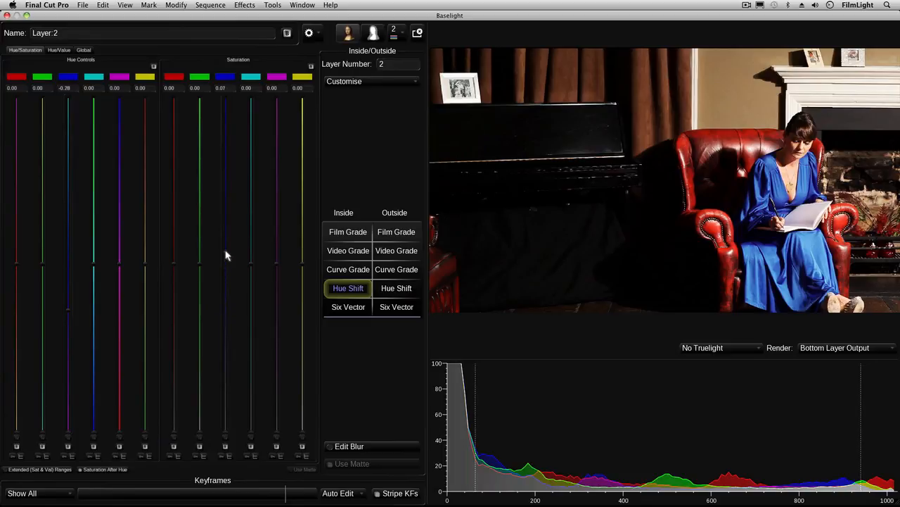
pyautogui.moveTo(221, 255); pyautogui.dragTo(220, 228)
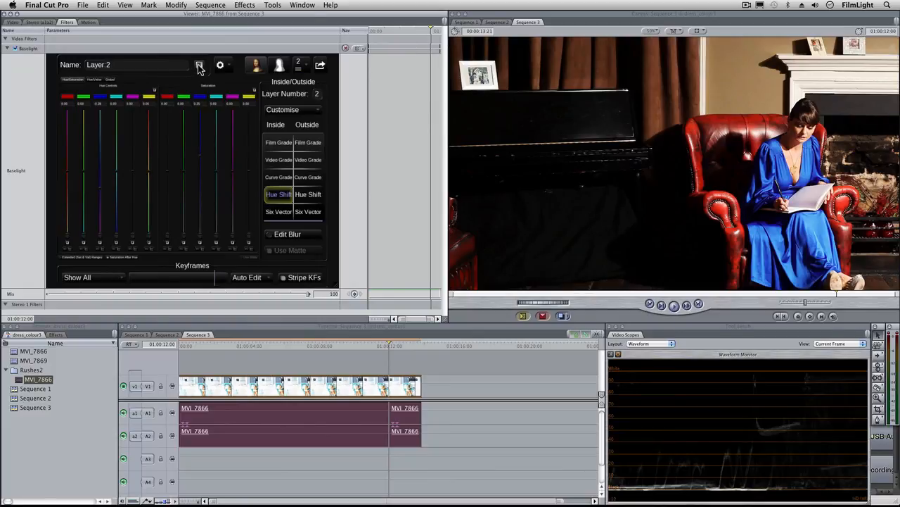
pyautogui.moveTo(200, 64)
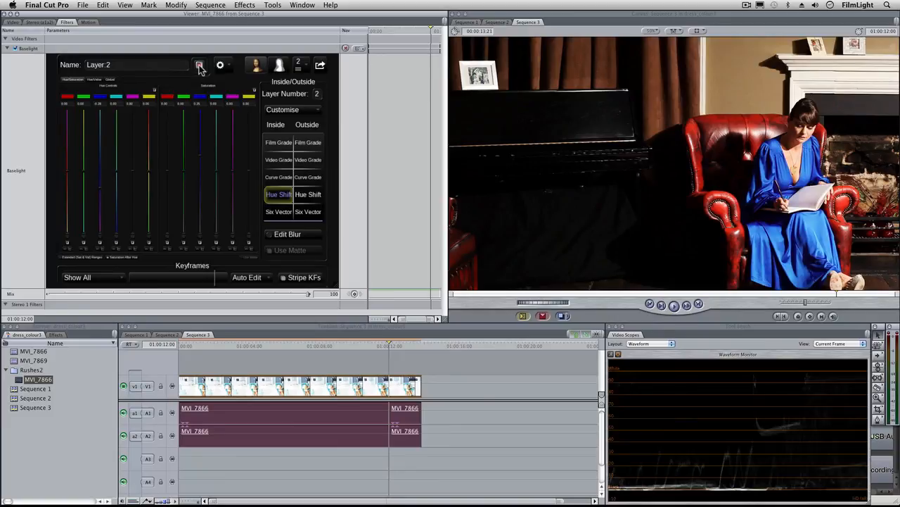
# Close the Baselight window and scrub the timeline to check the graded dress across frames
pyautogui.click(200, 65)
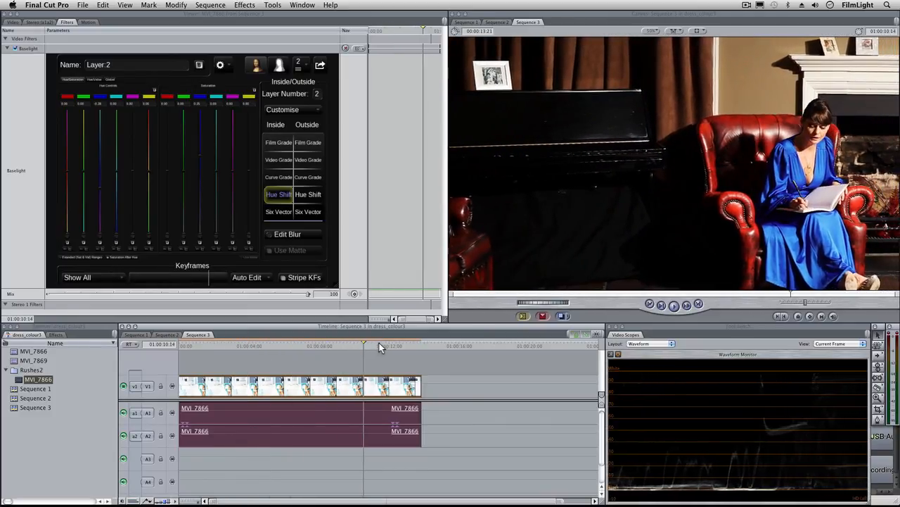
pyautogui.moveTo(380, 346); pyautogui.dragTo(404, 345)
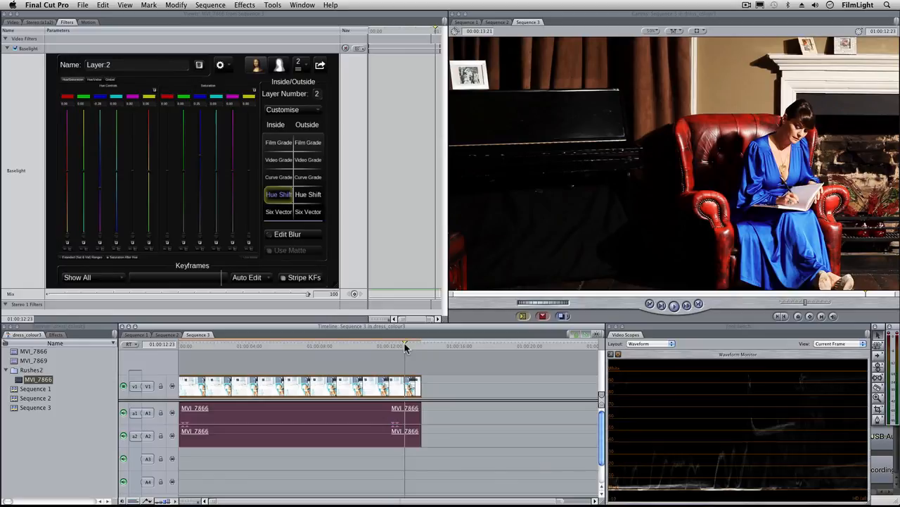
pyautogui.moveTo(402, 344)
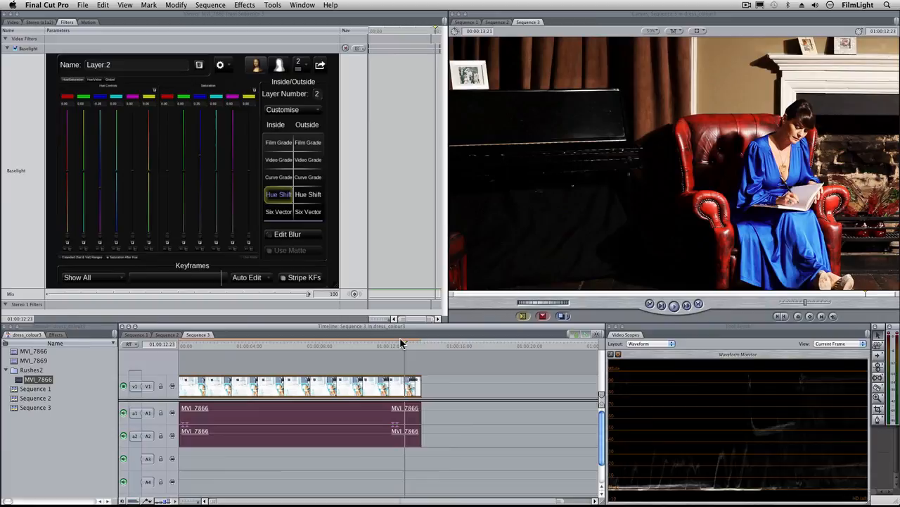
pyautogui.moveTo(737, 22)
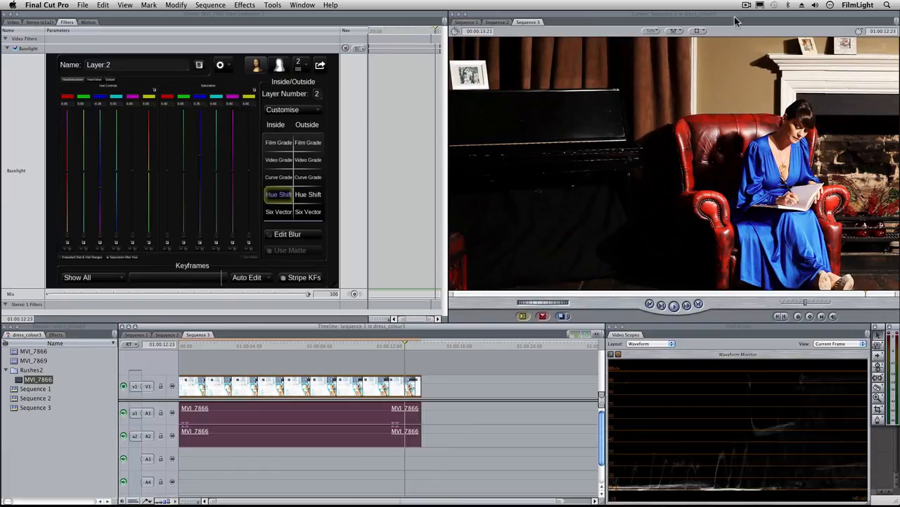